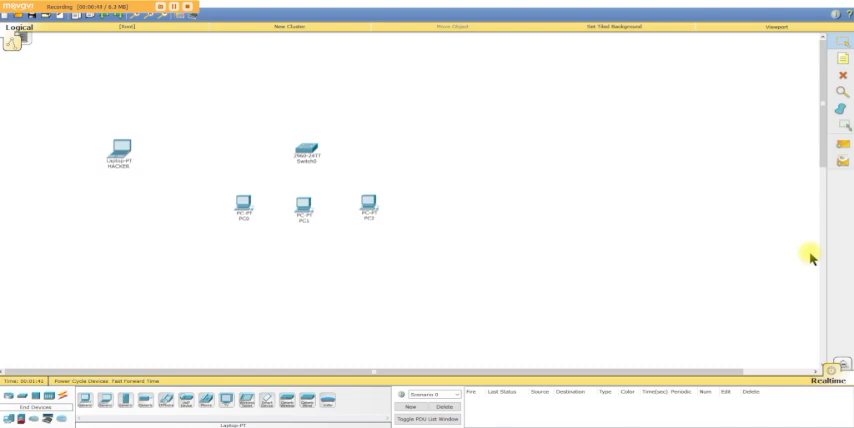
{"action": "mouse_move", "coordinate": [257, 163]}
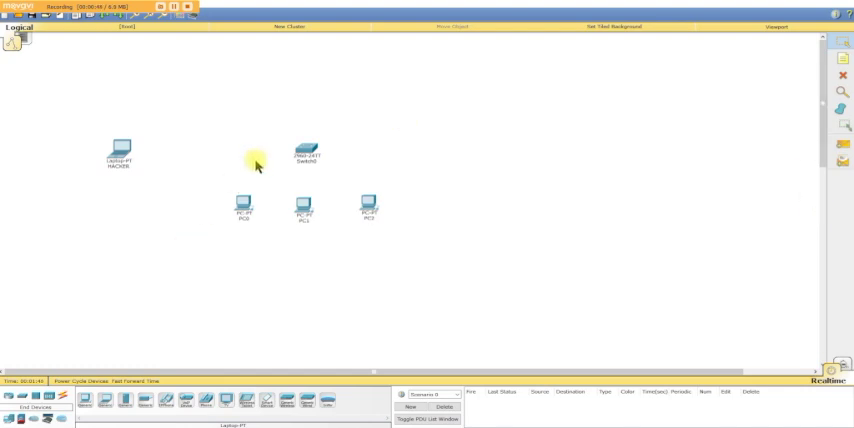
Open Switch0's device window and switch to its CLI tab.
{"action": "double_click", "coordinate": [306, 151]}
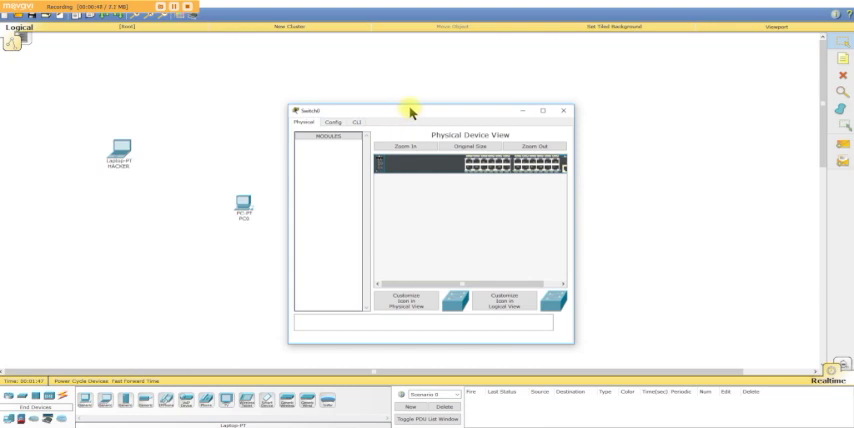
{"action": "left_click", "coordinate": [541, 110]}
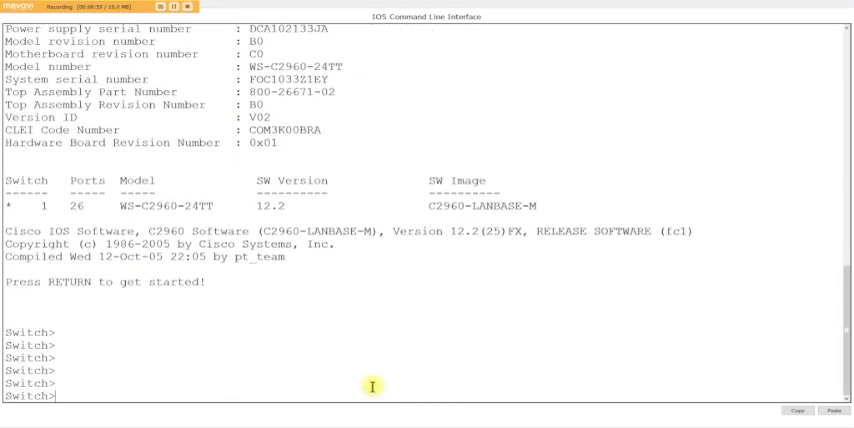
Enter global configuration mode and set the switch hostname to SECURE.
{"action": "type", "text": "CONFIG T"}
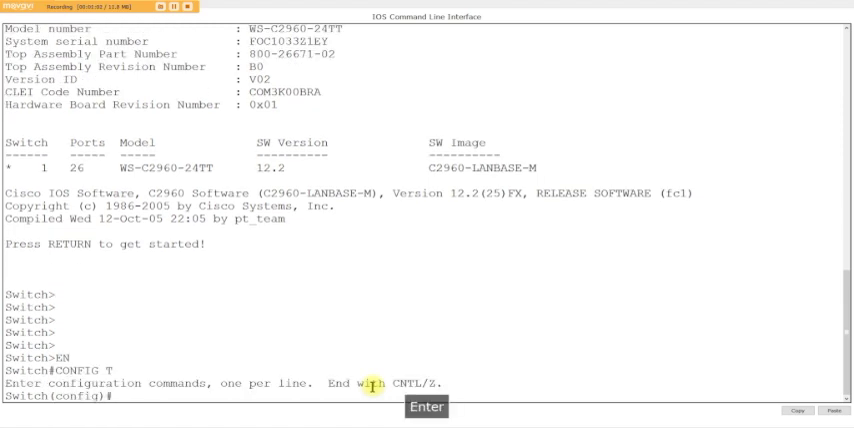
{"action": "type", "text": "ostname"}
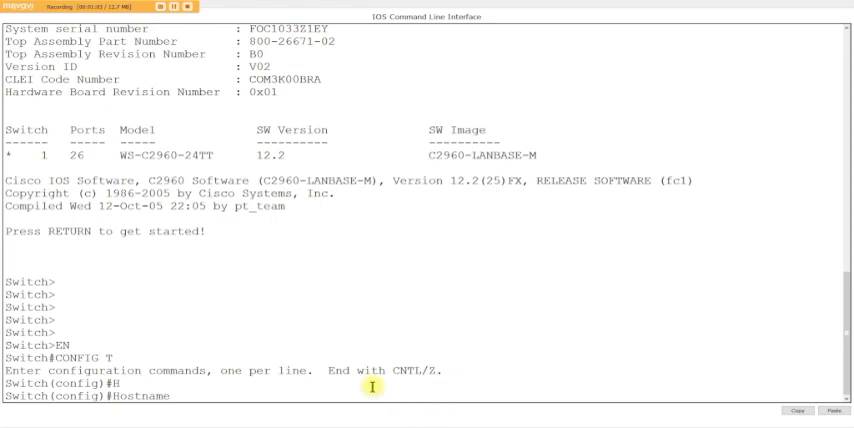
{"action": "type", "text": "SECURE"}
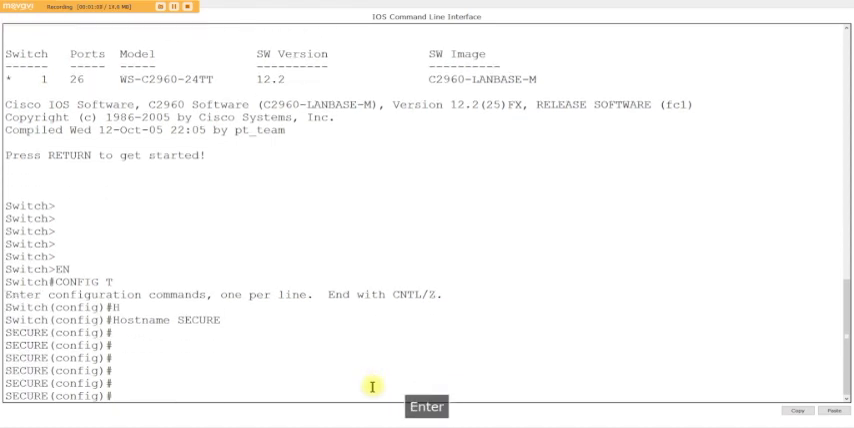
{"action": "key", "text": "enter"}
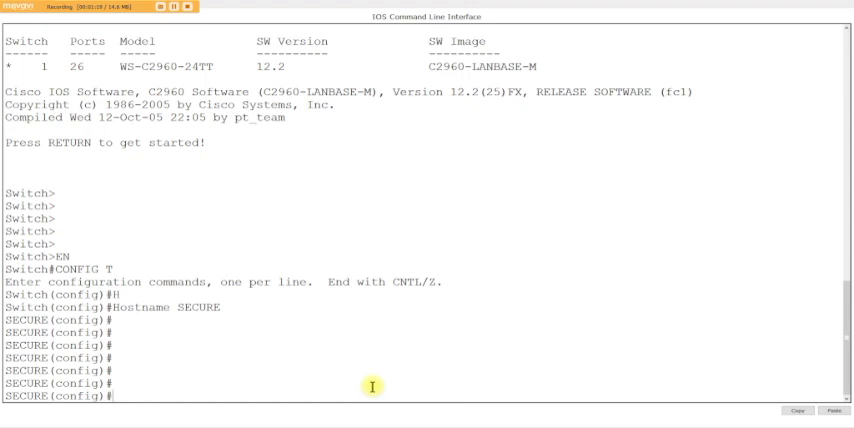
{"action": "type", "text": "INT RANGE"}
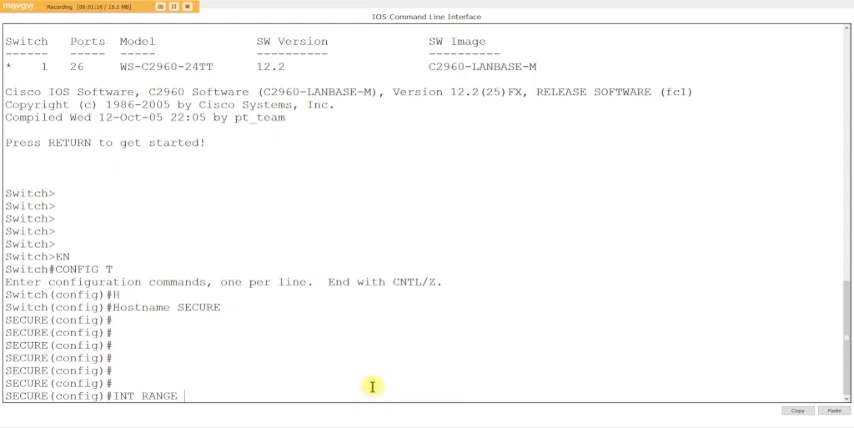
Select interfaces Fa0/1-15 and attempt switchport port-security, rejected on dynamic ports.
{"action": "type", "text": "F0/1-15"}
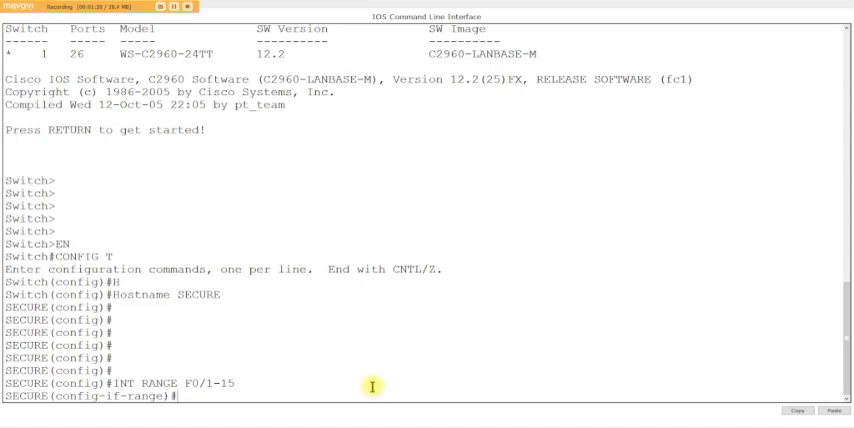
{"action": "type", "text": "SWITCHPORT PORt-security"}
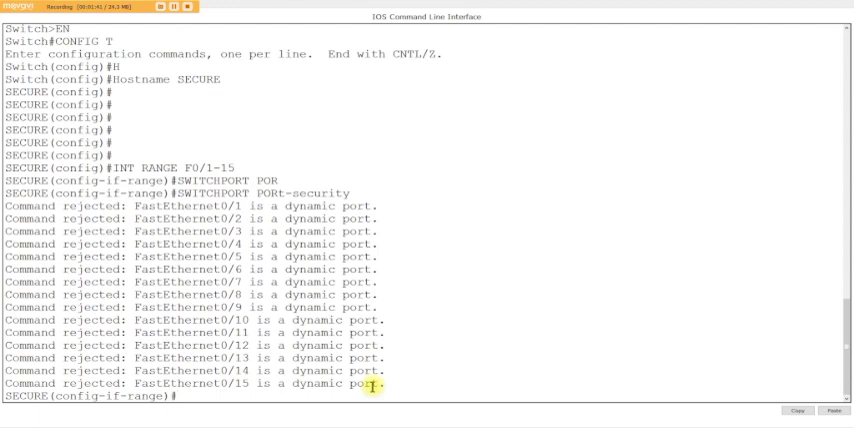
{"action": "type", "text": "SWITCHPORT PORt-security"}
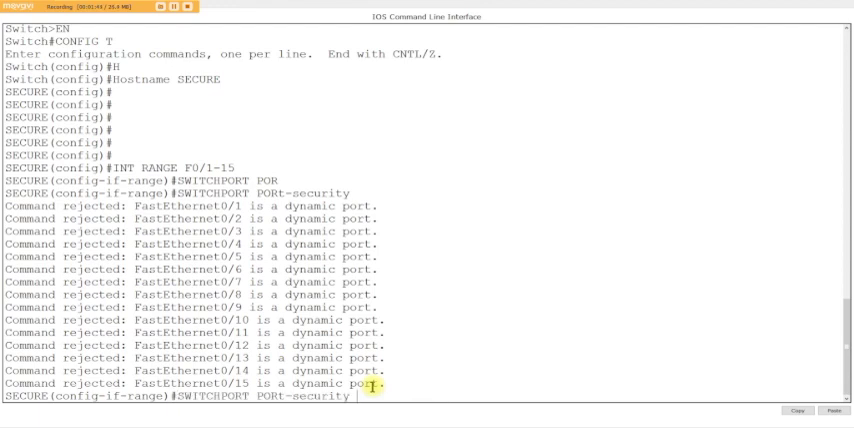
Make Fa0/1-15 access ports with sticky MAC port security and a maximum of 1.
{"action": "key", "text": "backspace"}
{"action": "type", "text": "MODE ACCESS"}
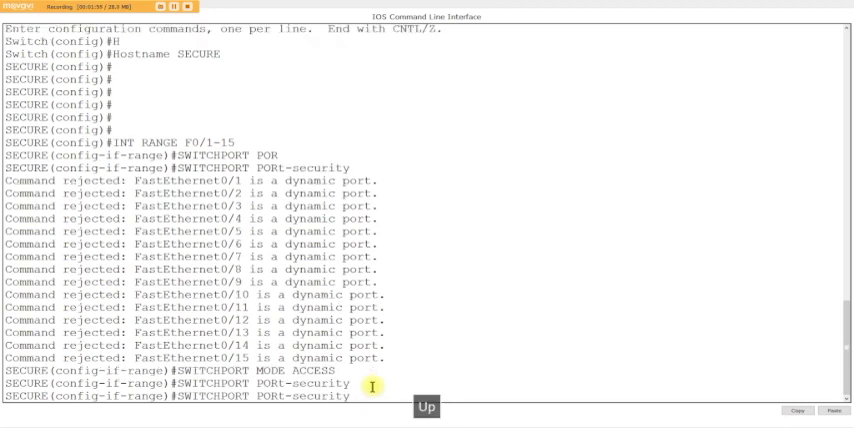
{"action": "type", "text": "MAC"}
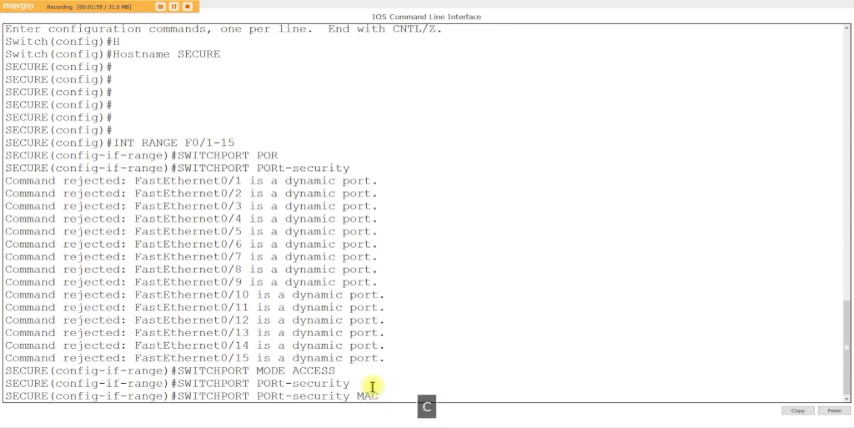
{"action": "type", "text": "STICKY"}
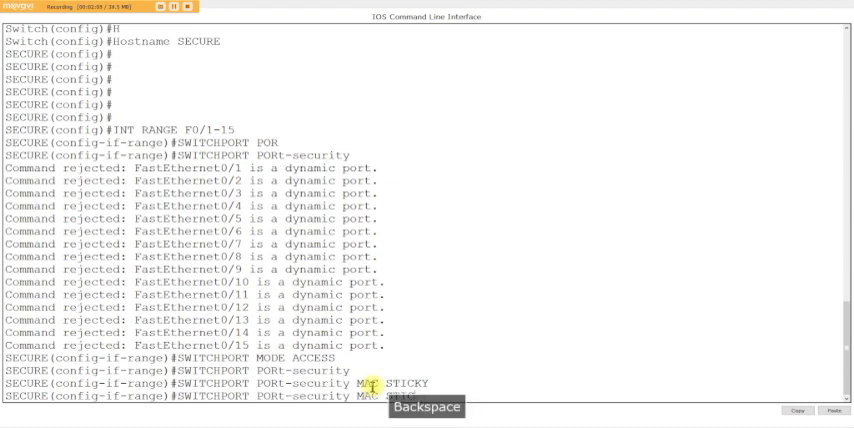
{"action": "key", "text": "Backspace"}
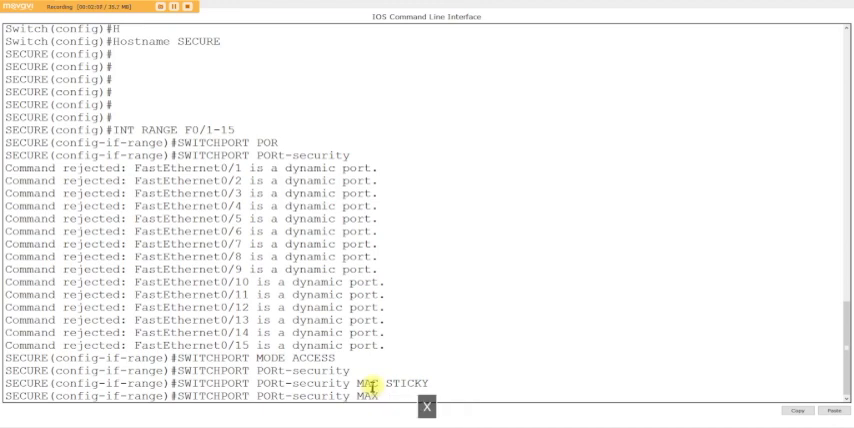
{"action": "type", "text": "1"}
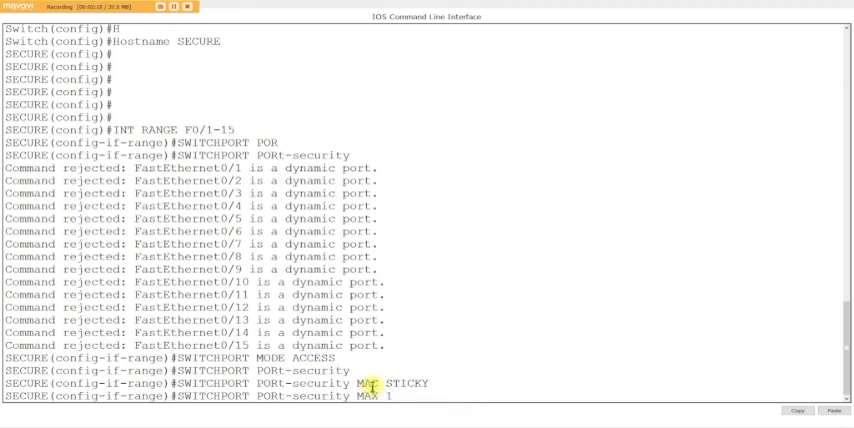
{"action": "key", "text": "enter"}
{"action": "type", "text": "SWITCHPORT PORt-security VIO"}
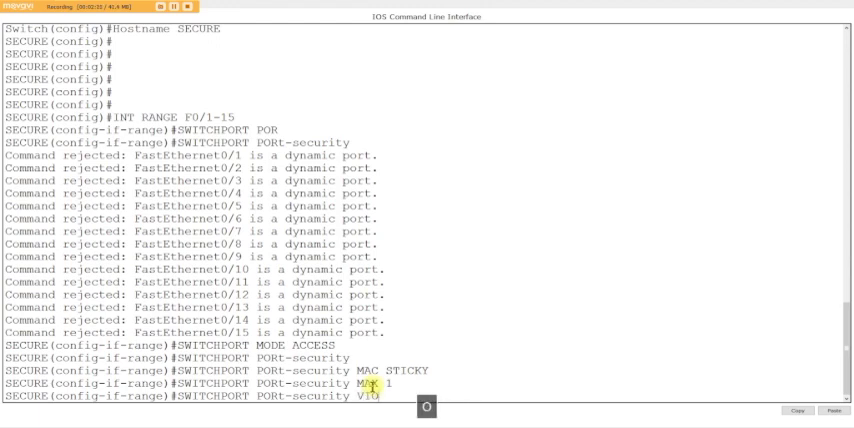
Set the violation action to shutdown and save the configuration with DO WR.
{"action": "type", "text": "SHUT"}
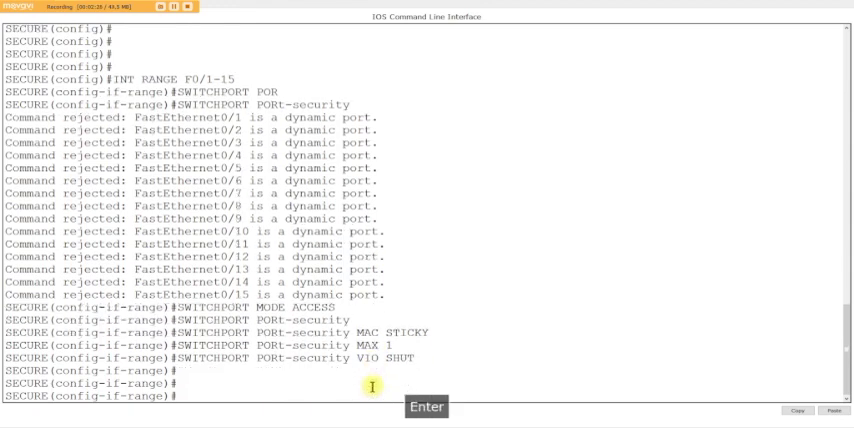
{"action": "type", "text": "DOW R"}
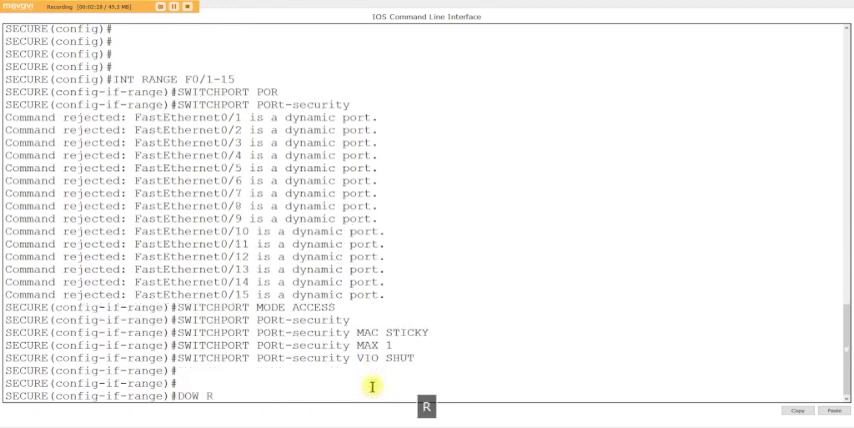
{"action": "key", "text": "Enter"}
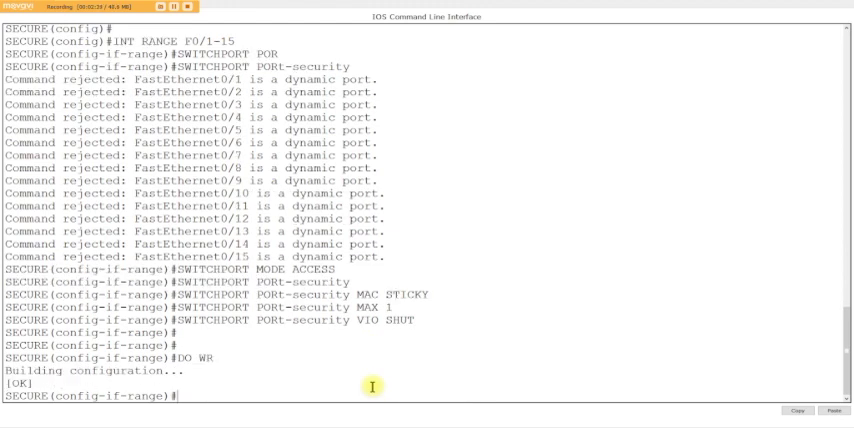
Exit configuration mode and run SH PORT-SECURITY to list the Fa0/1-15 limits.
{"action": "key", "text": "ctrl+z"}
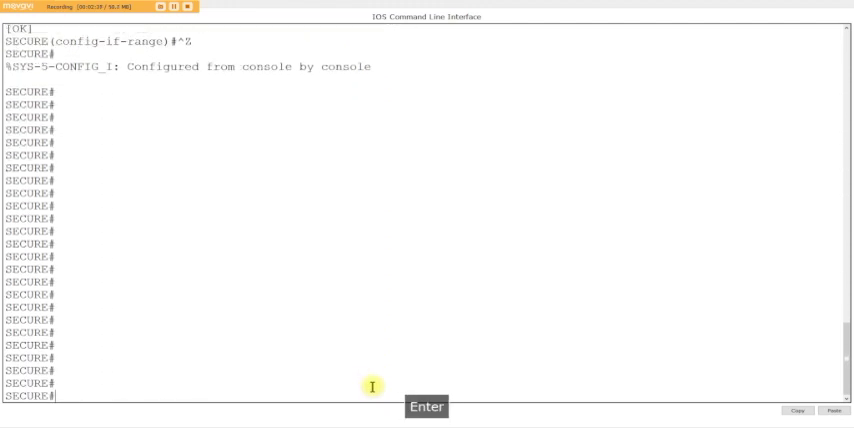
{"action": "type", "text": "SH PORT"}
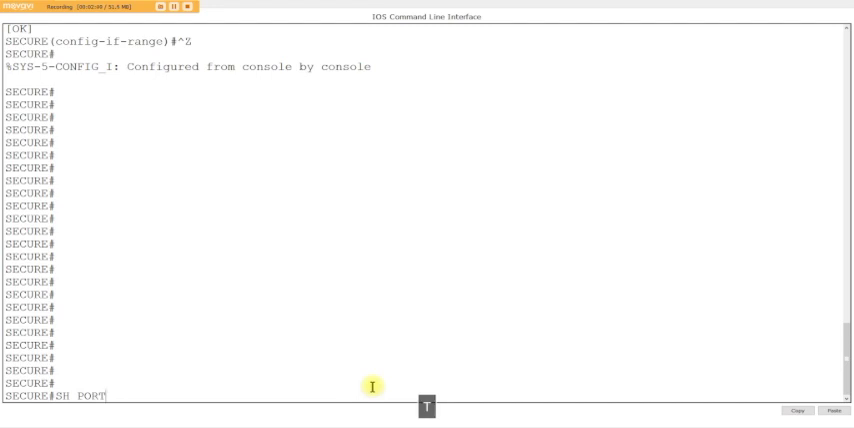
{"action": "key", "text": "Tab"}
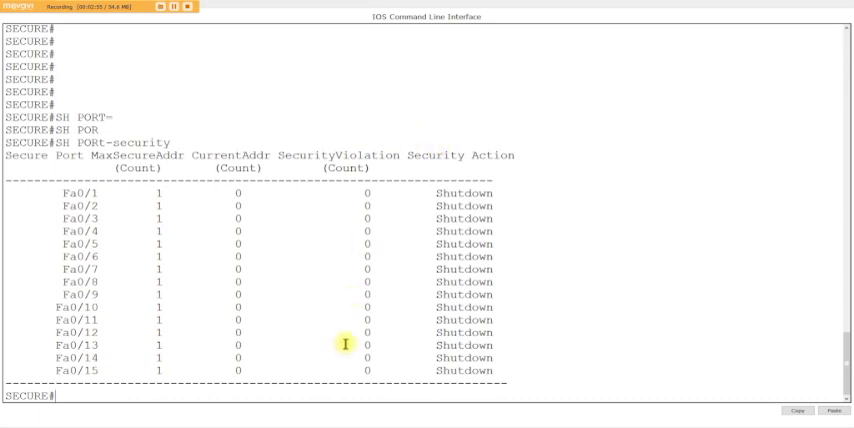
{"action": "mouse_move", "coordinate": [472, 258]}
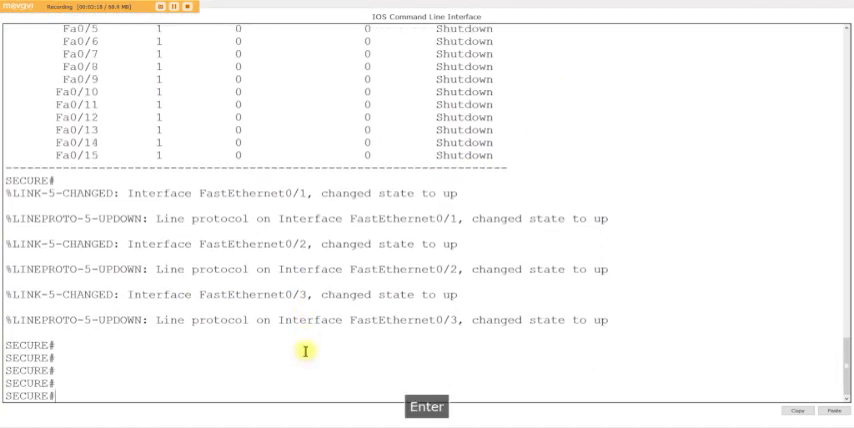
Query SECURE's MAC address table with SH MAC ADDRESS-TABLE, retrying after an incomplete command.
{"action": "type", "text": "SH MA"}
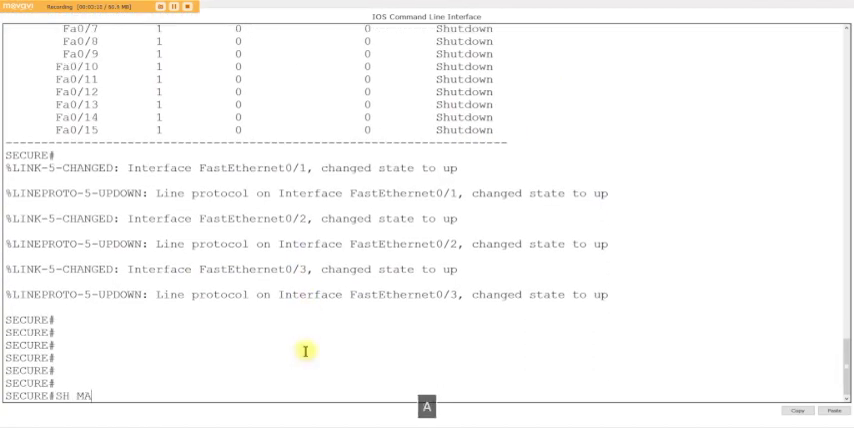
{"action": "key", "text": "Tab"}
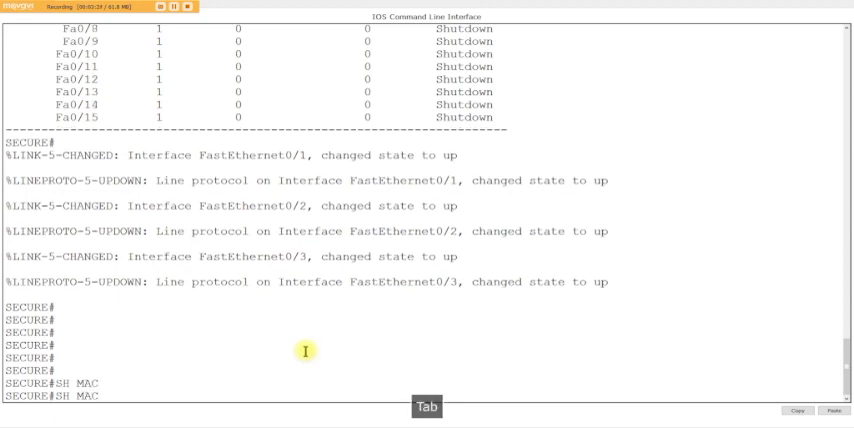
{"action": "key", "text": "enter"}
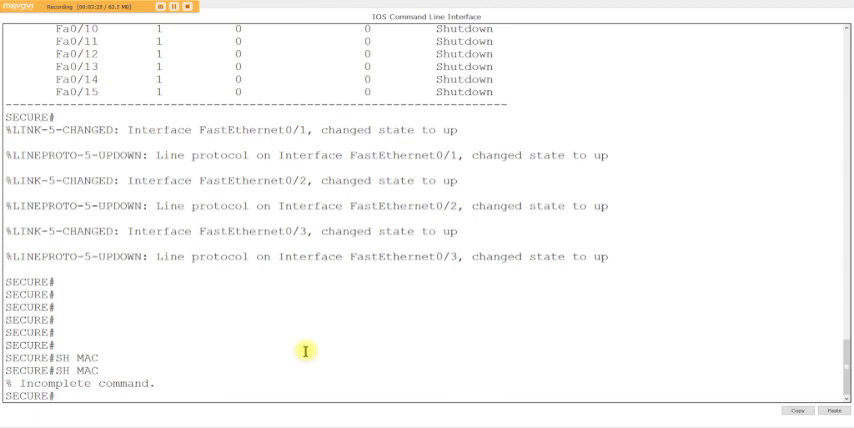
{"action": "type", "text": "SH MAC"}
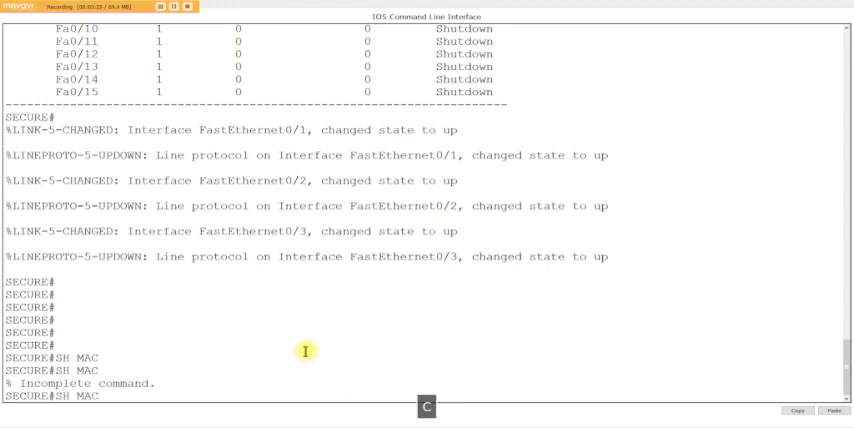
{"action": "key", "text": "Enter"}
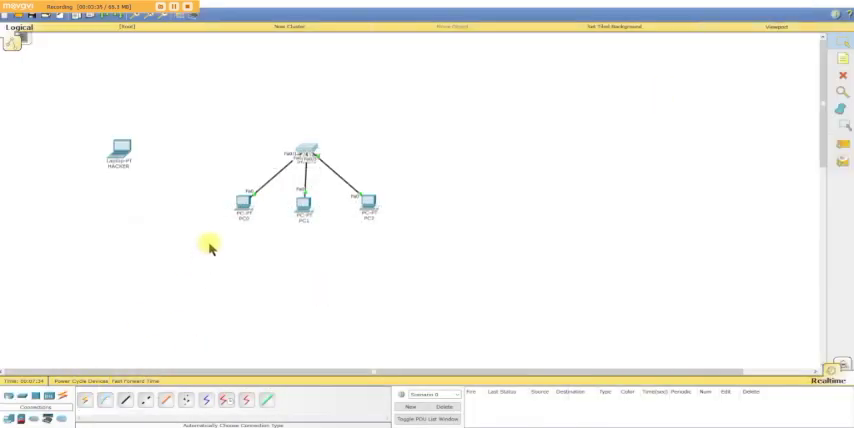
Give PC0 the static IP address 192.168.1.1.
{"action": "double_click", "coordinate": [305, 200]}
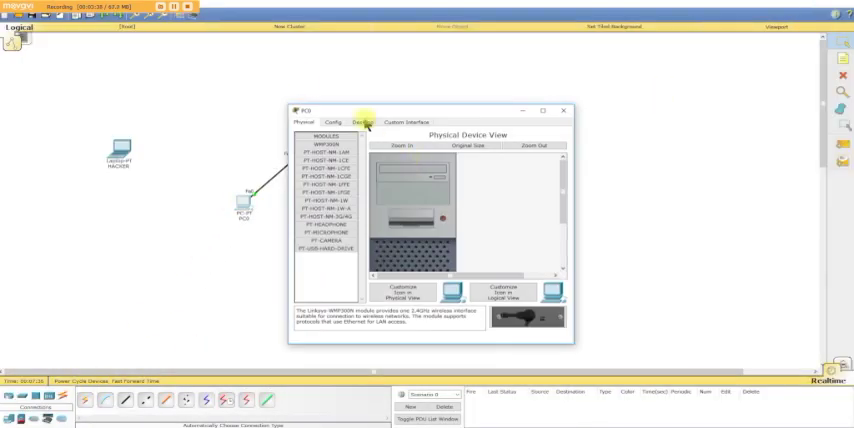
{"action": "left_click", "coordinate": [360, 122]}
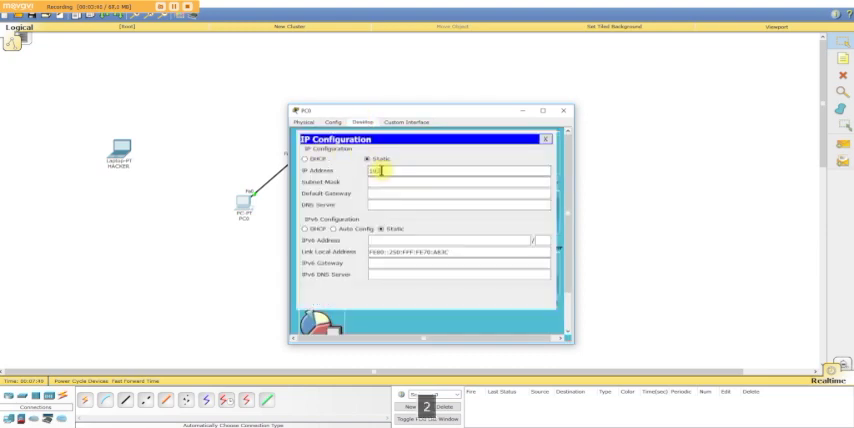
{"action": "type", "text": "192.168.1.1"}
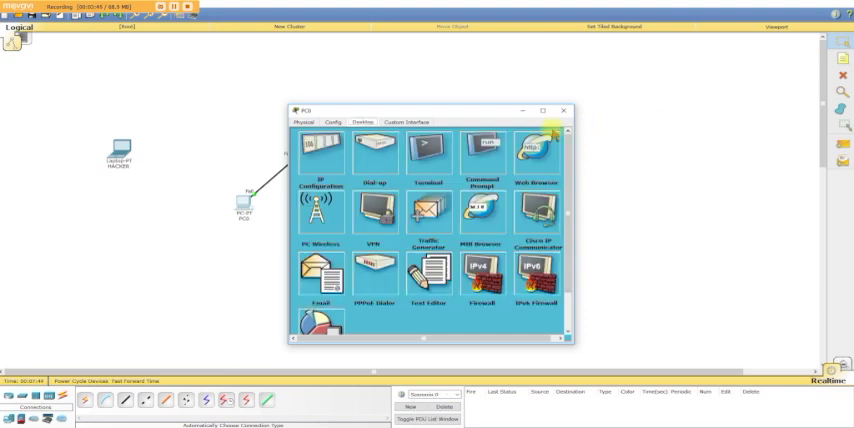
{"action": "left_click", "coordinate": [306, 121]}
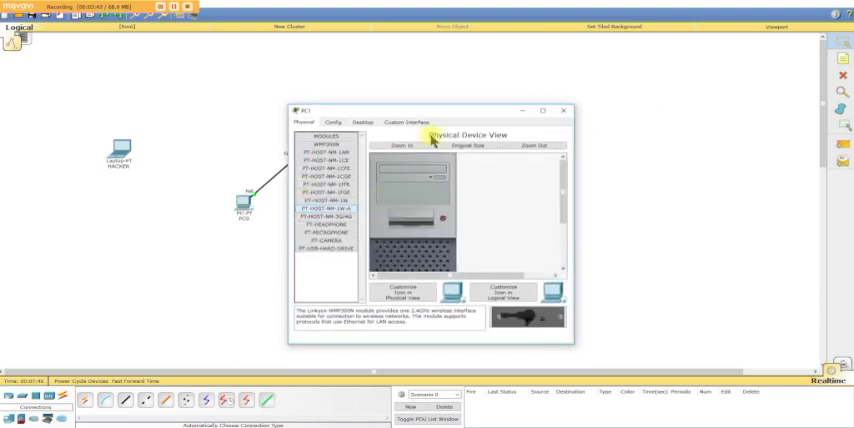
Assign PC1 192.168.1.2 and PC2 192.168.1.3 with mask 255.255.255.0.
{"action": "left_click", "coordinate": [360, 122]}
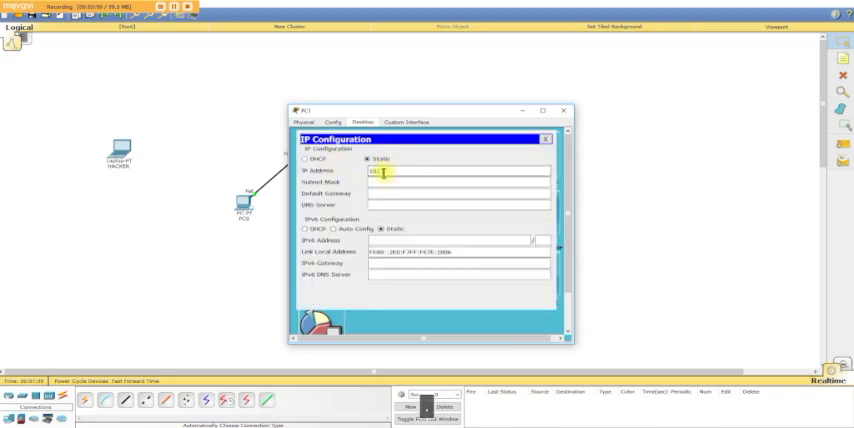
{"action": "type", "text": "192.168."}
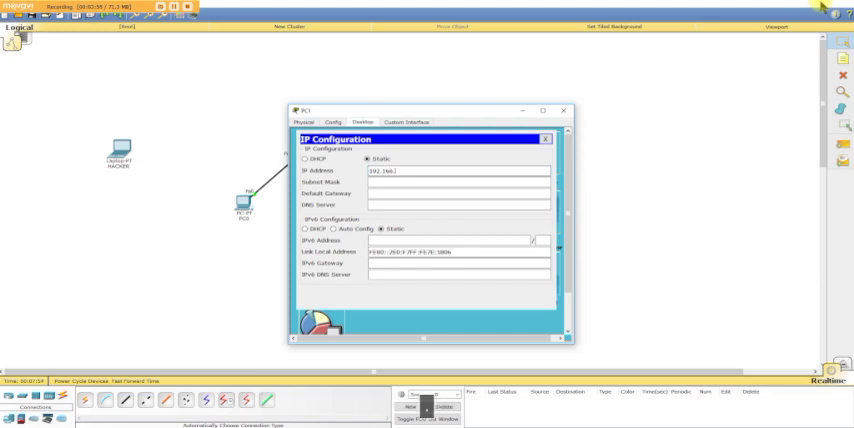
{"action": "key", "text": "Tab"}
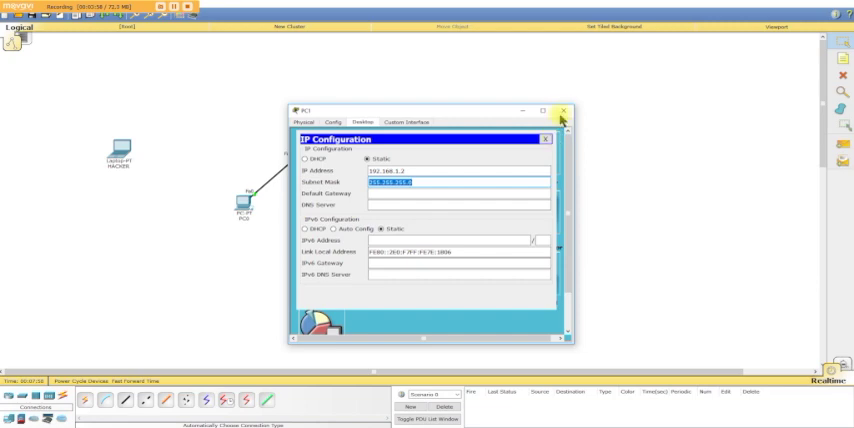
{"action": "left_click", "coordinate": [564, 109]}
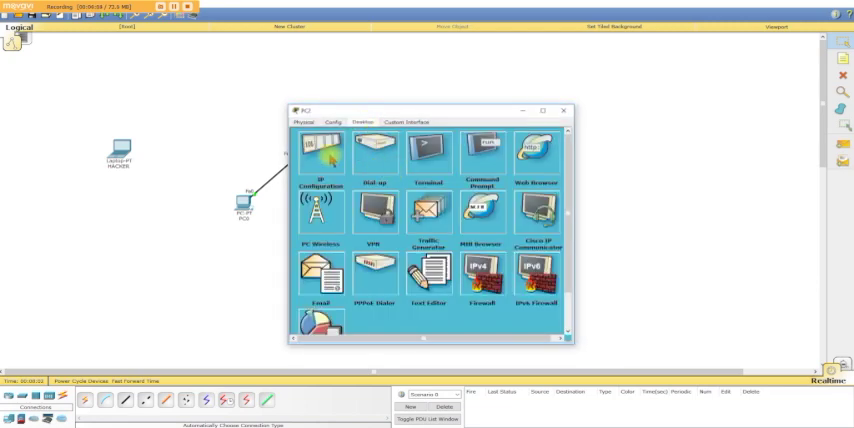
{"action": "left_click", "coordinate": [321, 155]}
{"action": "type", "text": "192.168.1.3"}
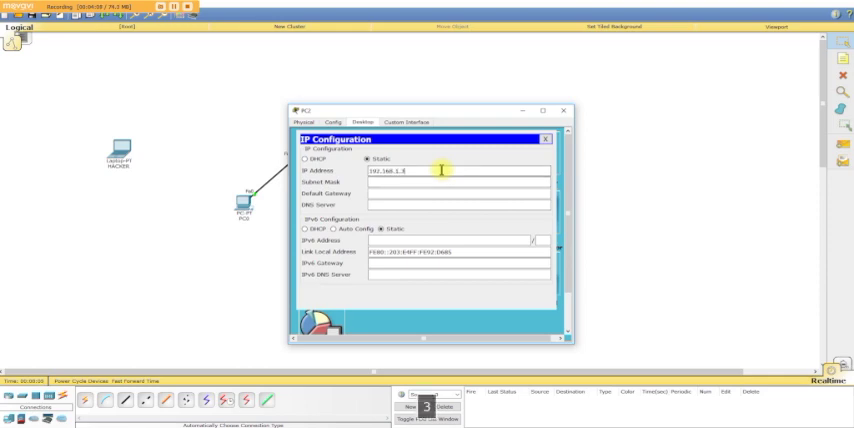
{"action": "key", "text": "Tab"}
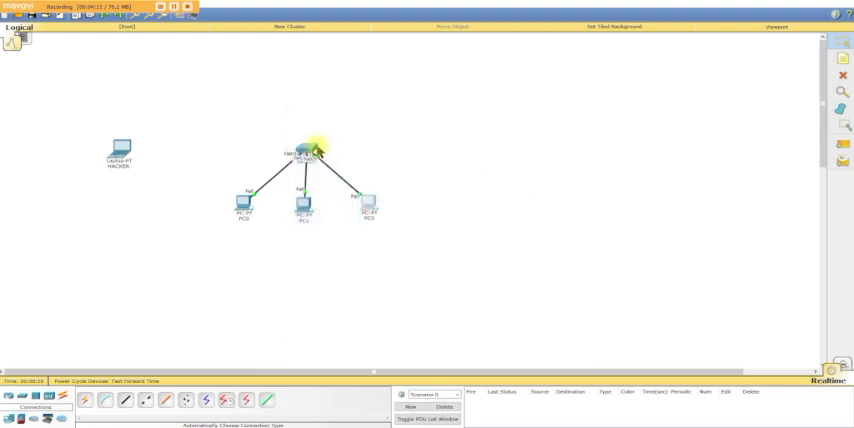
Disconnect PC0 and cable the HACKER laptop to switch Fa0/1 with a straight-through cable.
{"action": "left_click", "coordinate": [305, 152]}
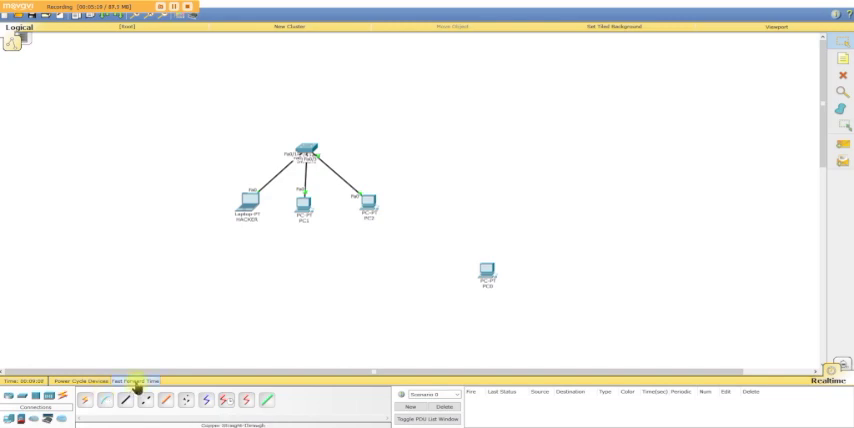
Reposition the HACKER laptop and give it a static 192.168 address.
{"action": "left_click_drag", "start_coordinate": [252, 200], "coordinate": [205, 212]}
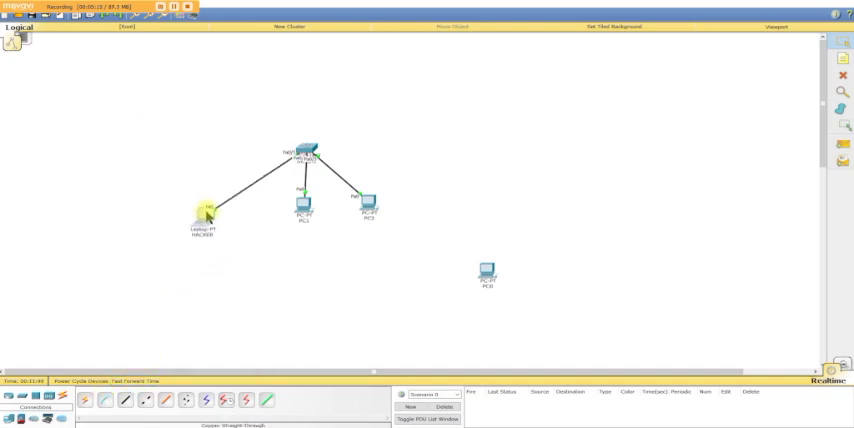
{"action": "left_click_drag", "start_coordinate": [205, 210], "coordinate": [235, 223]}
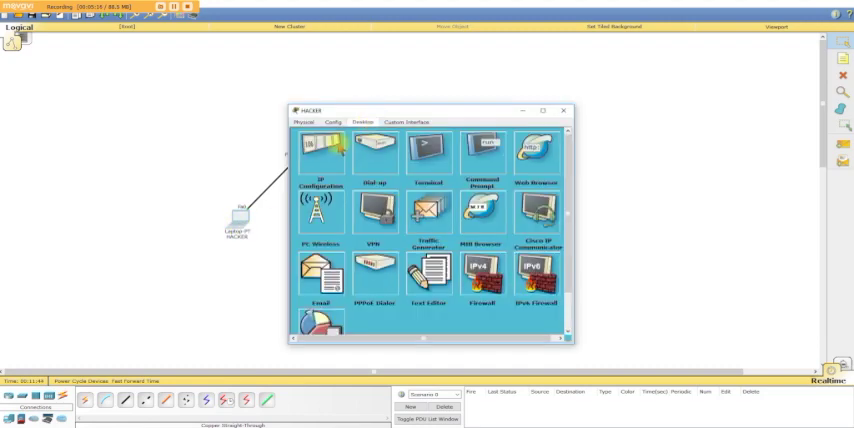
{"action": "left_click", "coordinate": [319, 158]}
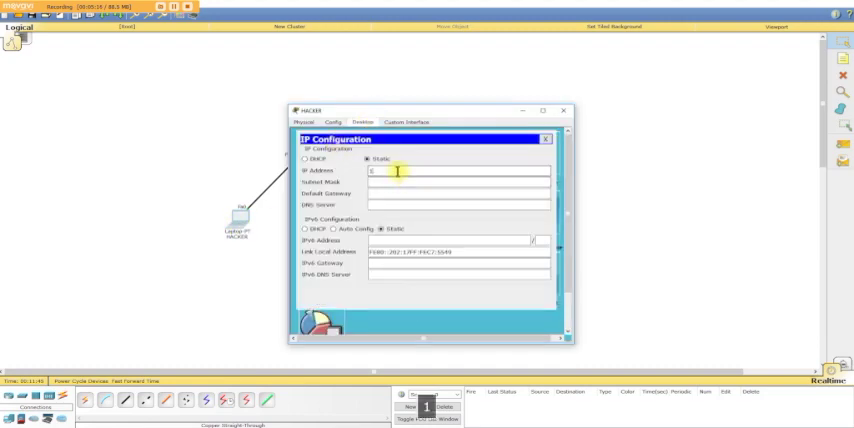
{"action": "type", "text": "192.168."}
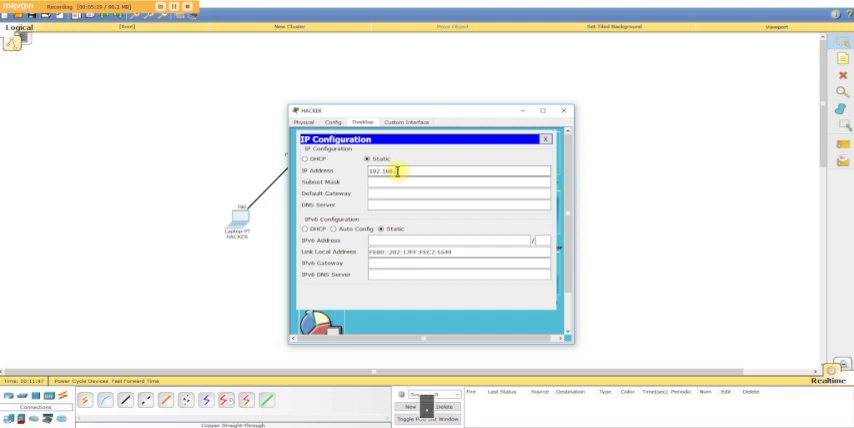
{"action": "key", "text": "Tab"}
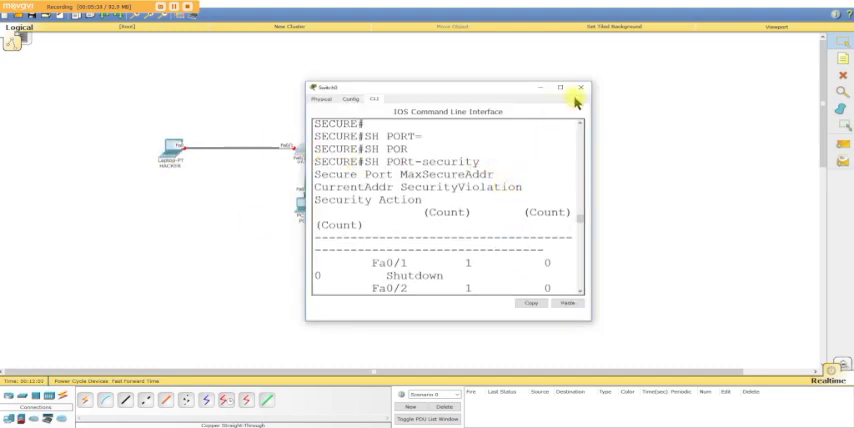
Maximize the switch CLI and rerun SH PORT-SECURITY, showing one violation on Fa0/1.
{"action": "left_click", "coordinate": [567, 86]}
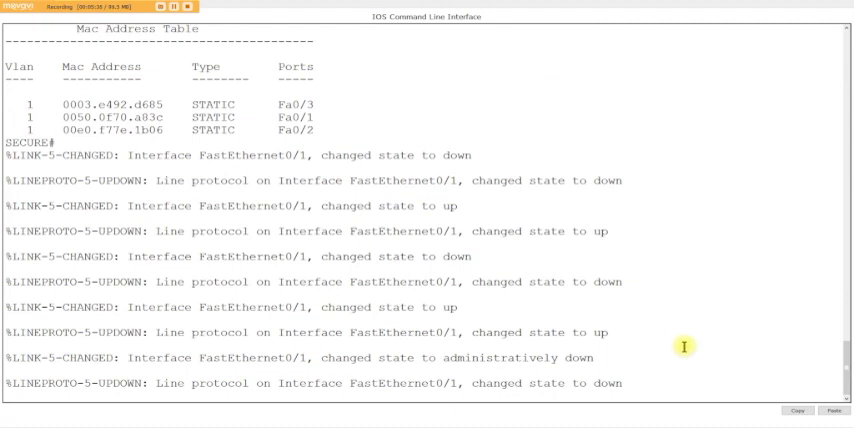
{"action": "key", "text": "Enter"}
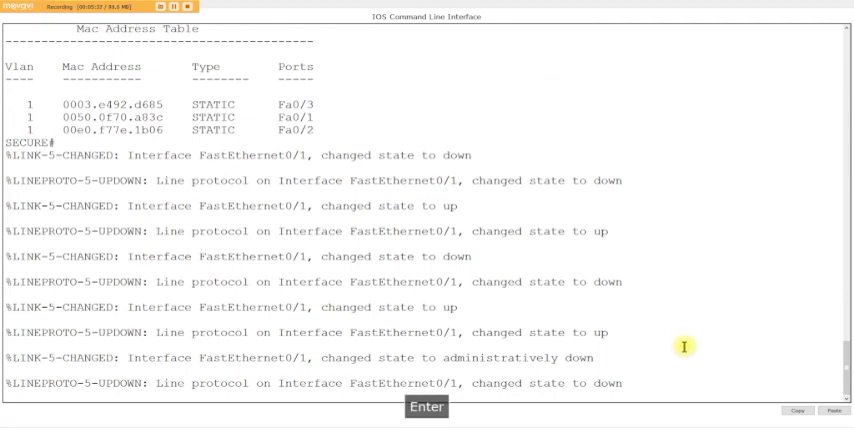
{"action": "key", "text": "enter"}
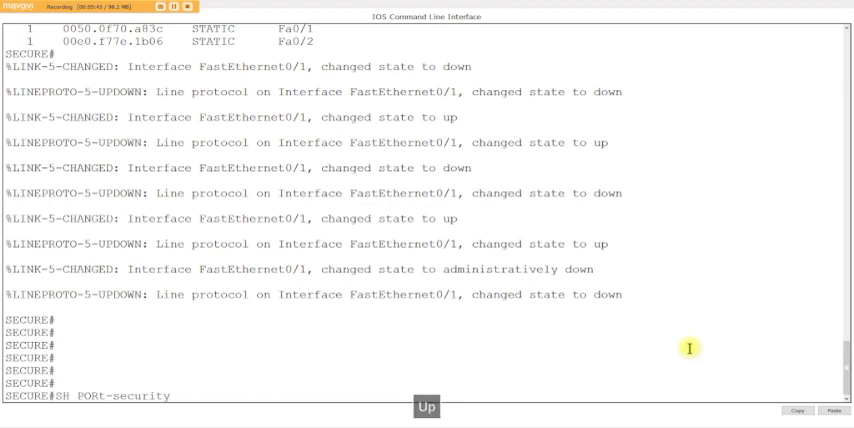
{"action": "key", "text": "enter"}
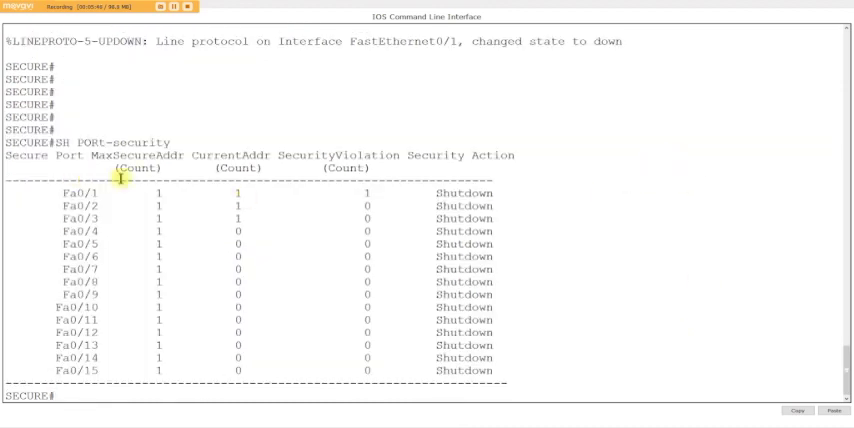
{"action": "mouse_move", "coordinate": [360, 193]}
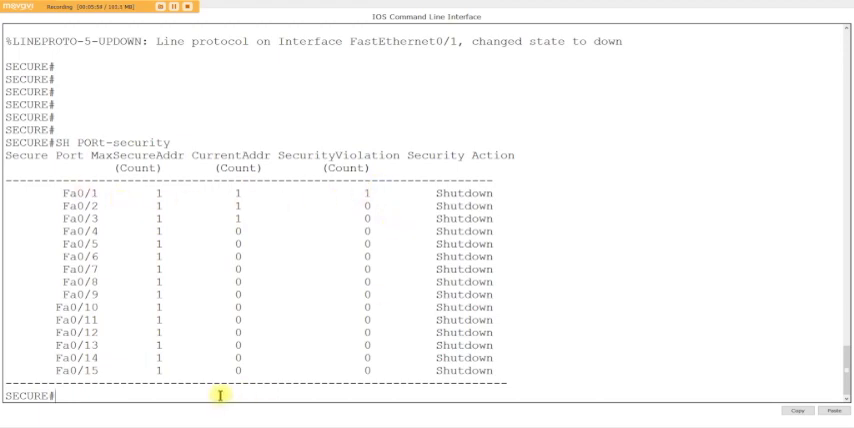
Query the status of interface Fa0/1 on SECURE with SH INT F0/1.
{"action": "type", "text": "SH INT F0"}
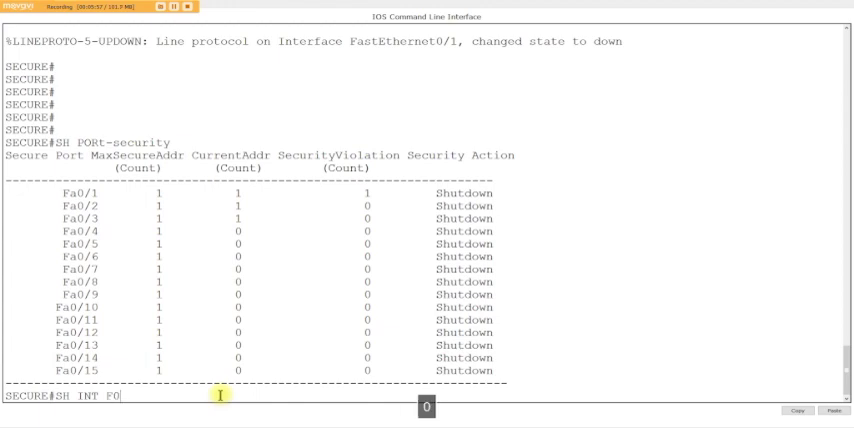
{"action": "type", "text": "/1"}
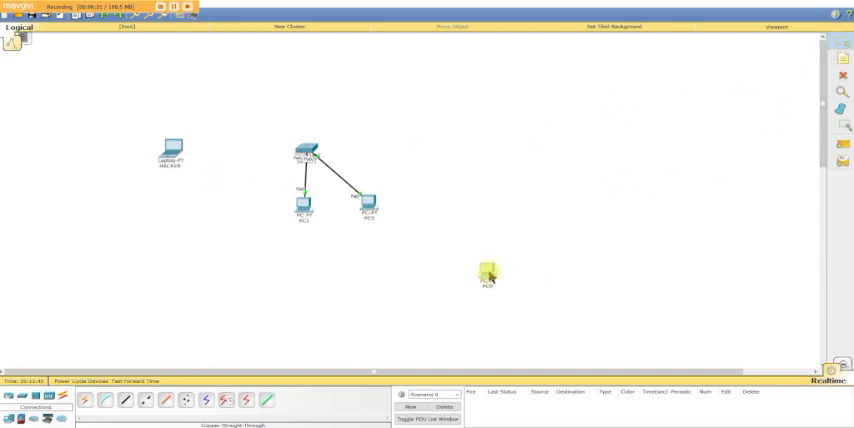
Move PC0 back beside the switch, just below the HACKER laptop.
{"action": "left_click_drag", "start_coordinate": [486, 275], "coordinate": [248, 207]}
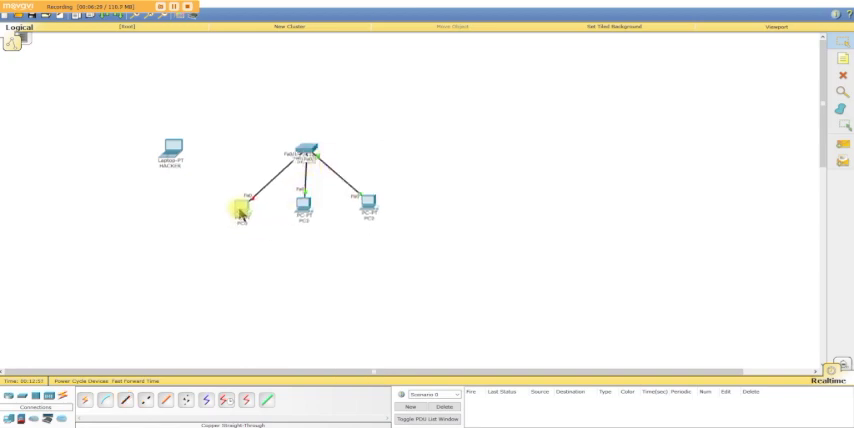
{"action": "left_click_drag", "start_coordinate": [237, 205], "coordinate": [160, 215]}
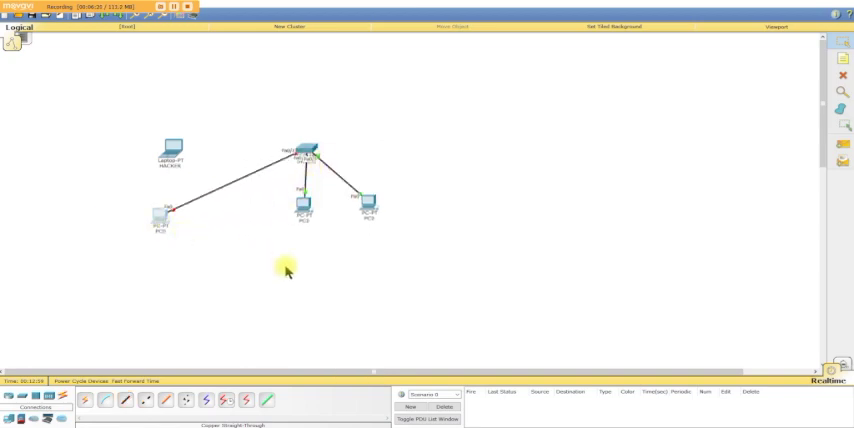